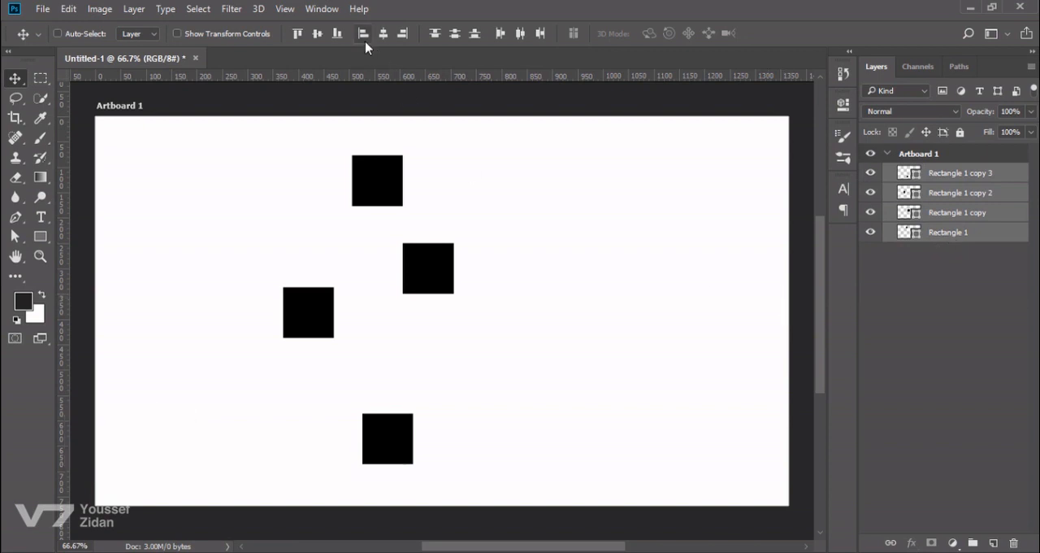
mouse_move(350, 86)
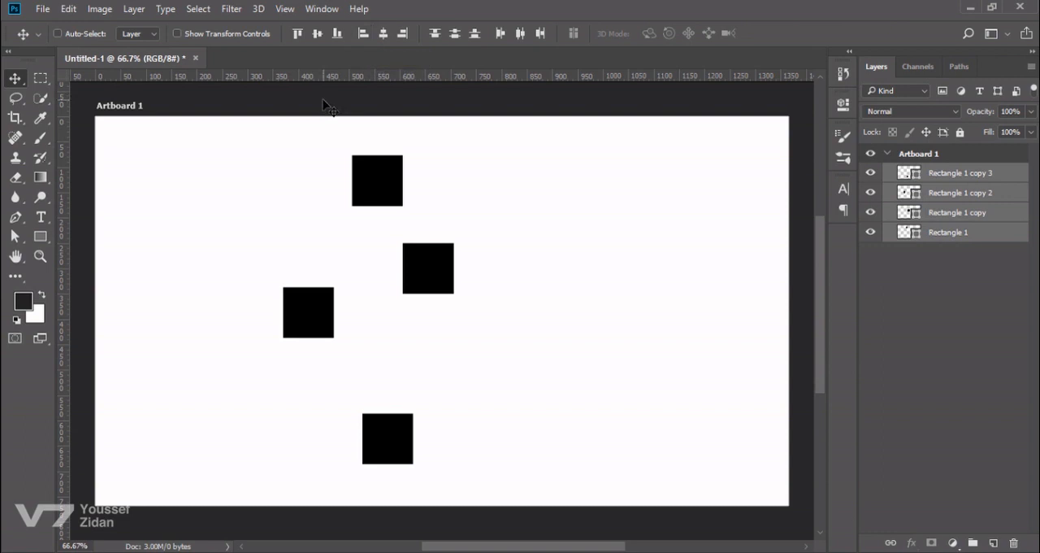
mouse_move(347, 286)
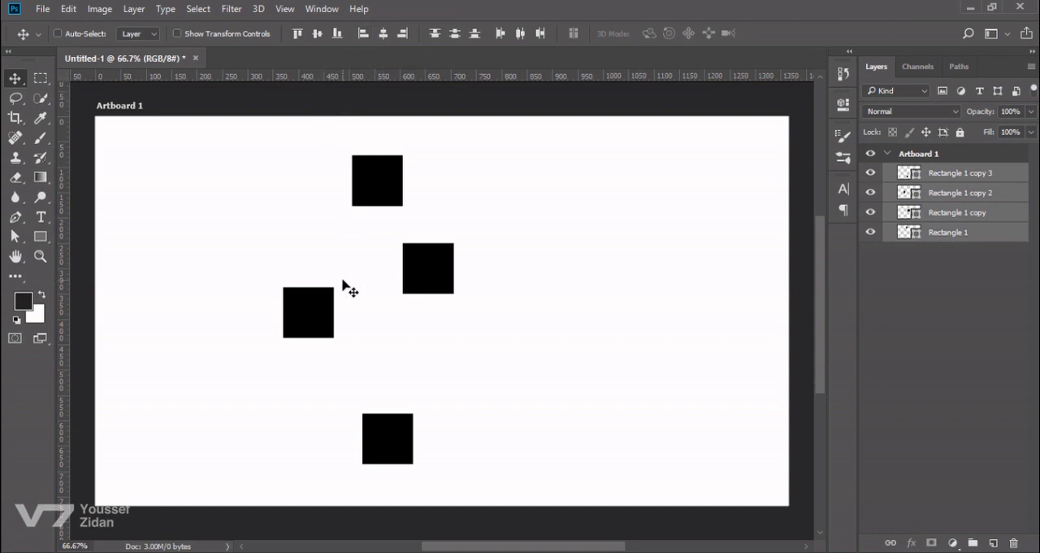
mouse_move(329, 301)
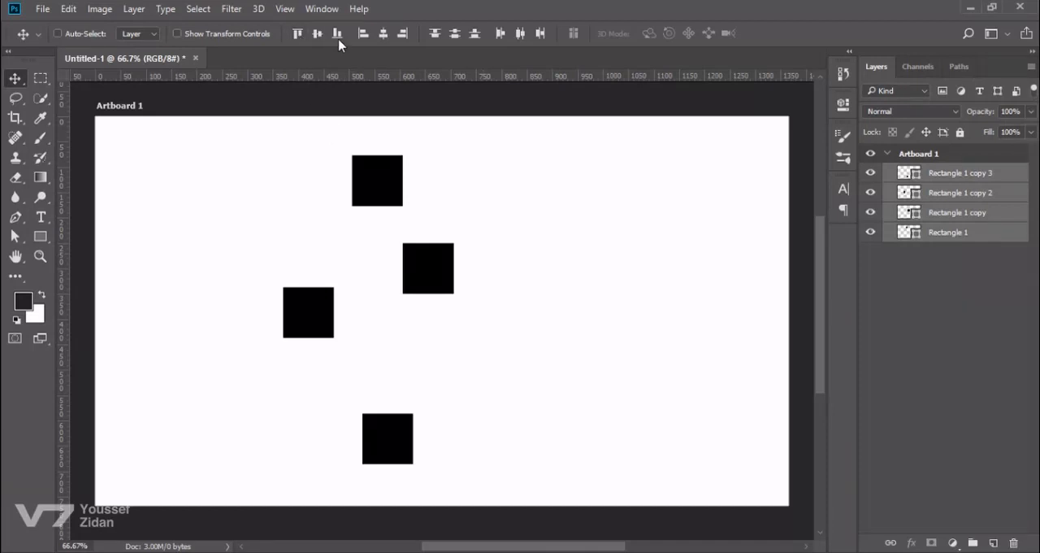
mouse_move(438, 130)
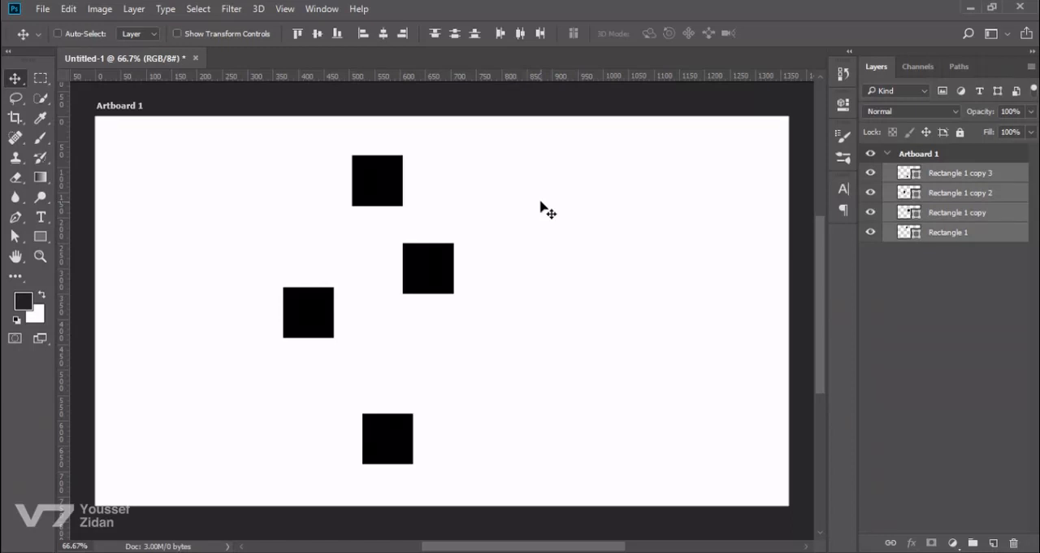
mouse_move(468, 394)
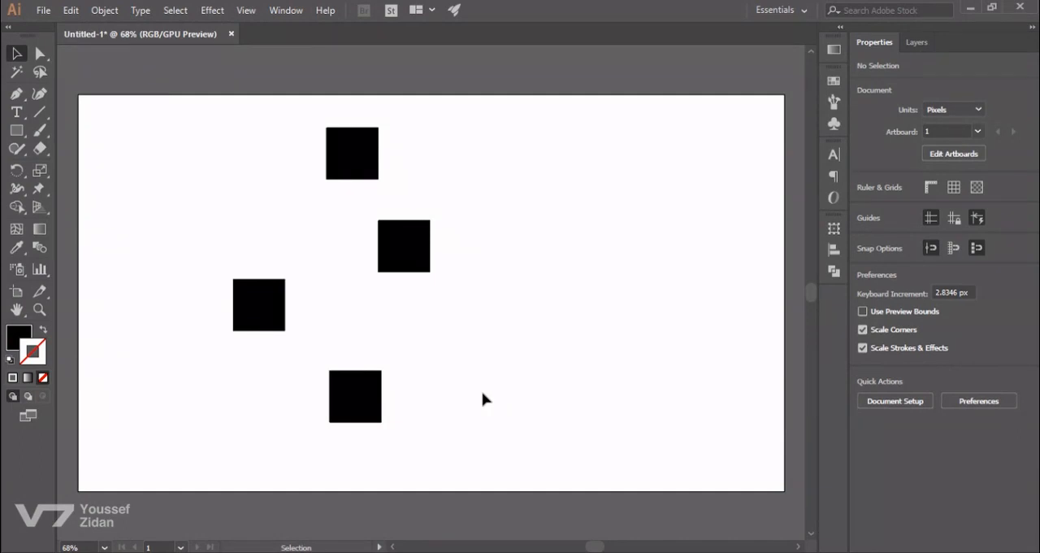
Step: Marquee-drag around all four squares in Illustrator to select them
left_click_drag(248, 177, 484, 400)
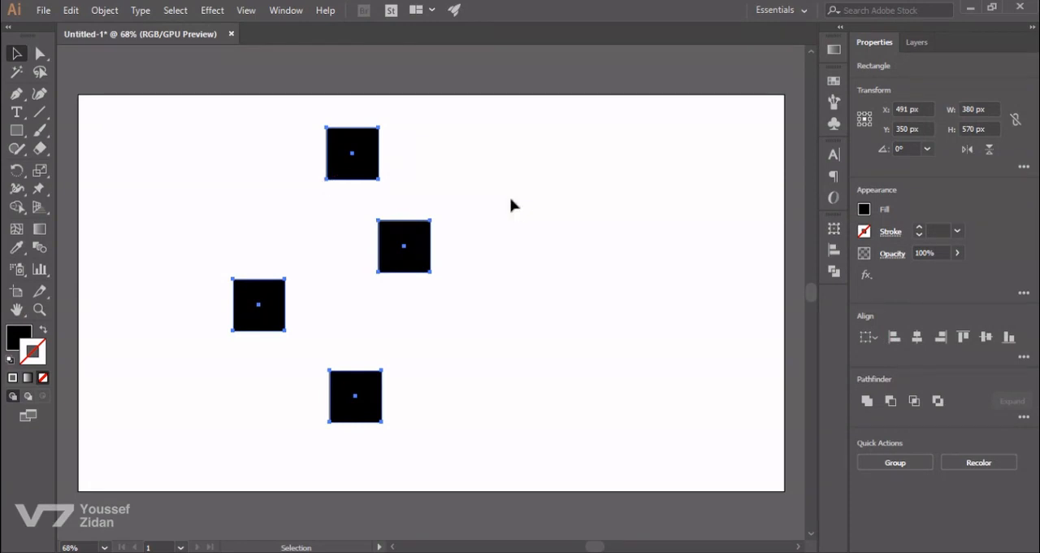
mouse_move(519, 212)
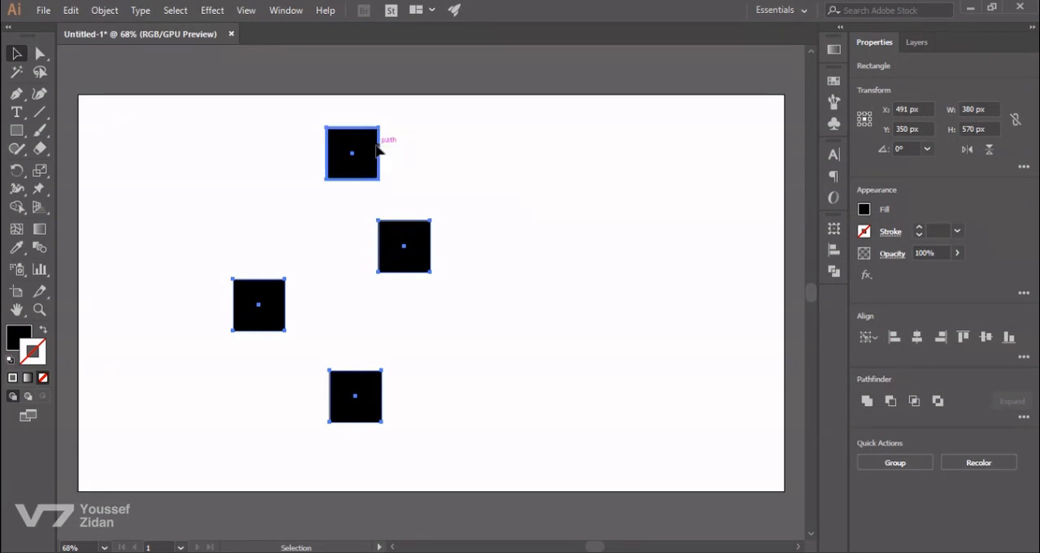
mouse_move(317, 166)
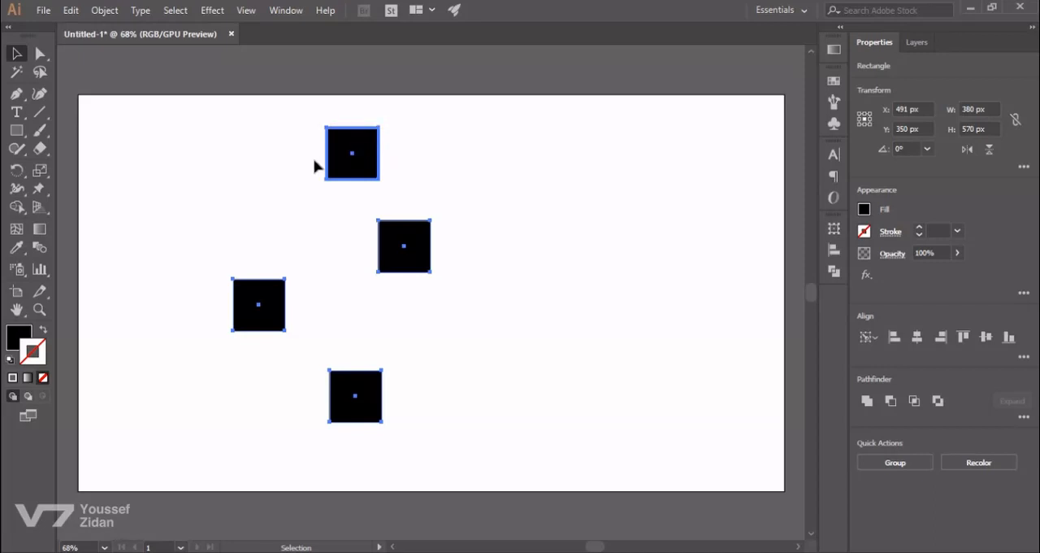
mouse_move(828, 262)
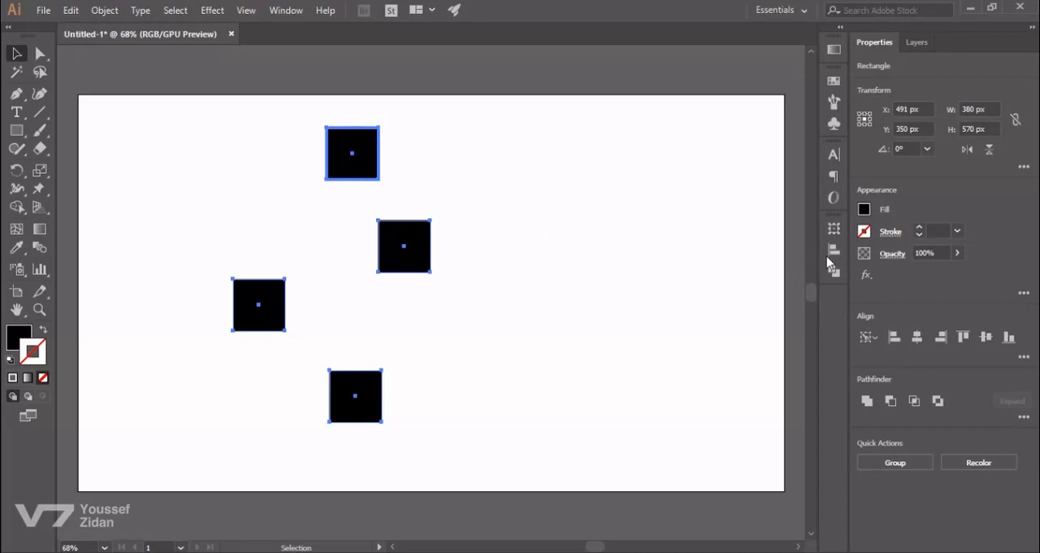
Step: Align the squares left to the top key object in Illustrator, then undo it
left_click(833, 250)
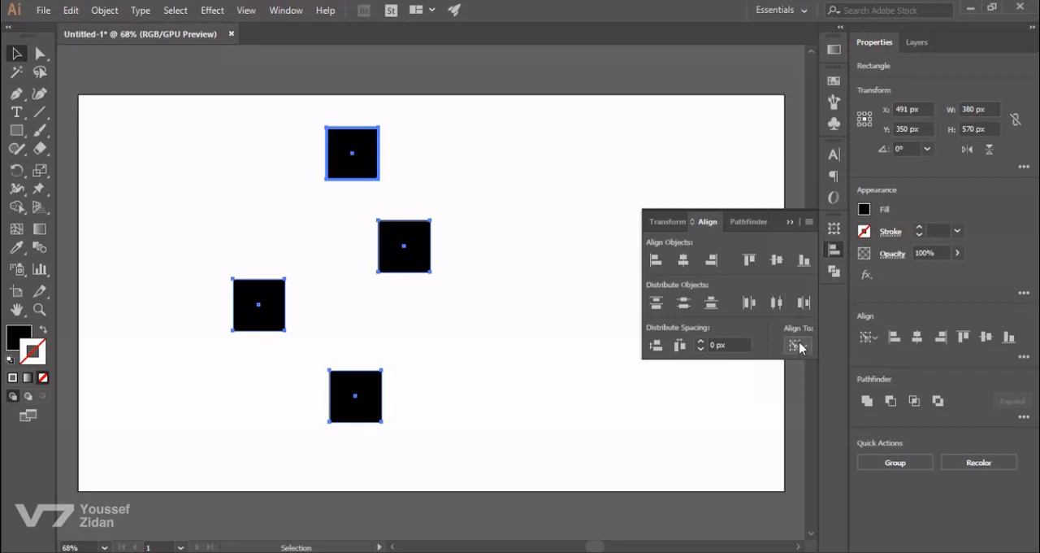
left_click(797, 345)
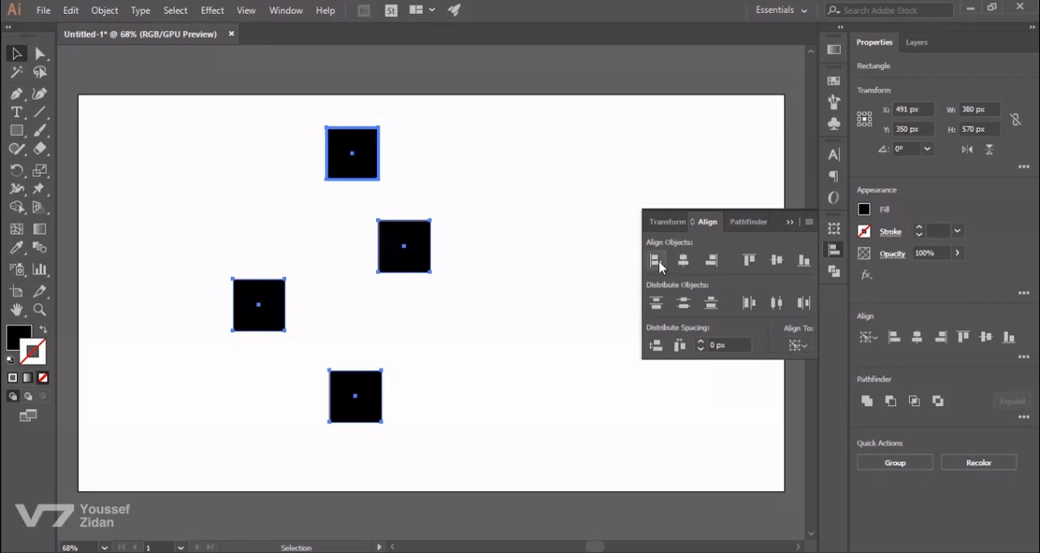
left_click(683, 260)
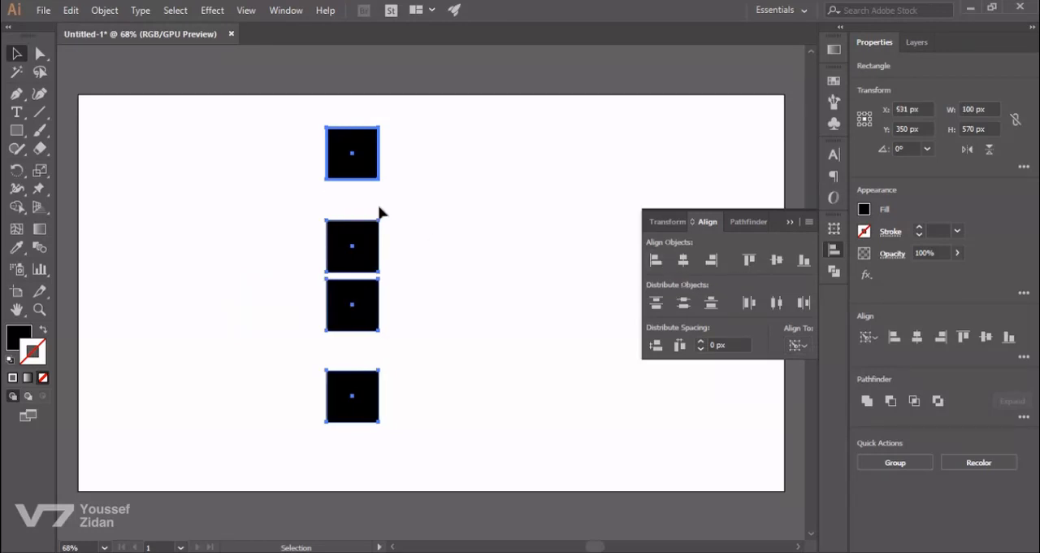
mouse_move(496, 235)
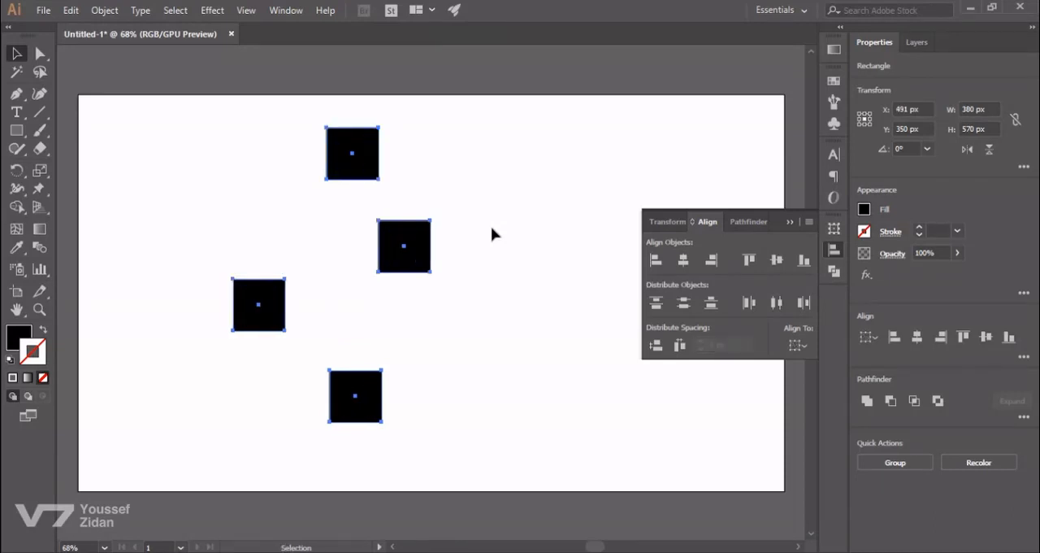
left_click(386, 467)
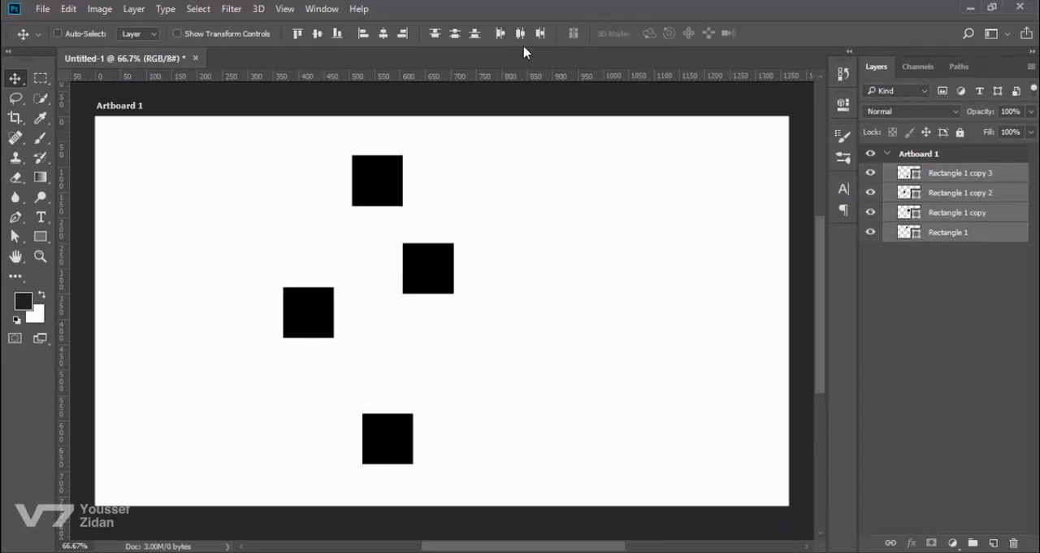
mouse_move(564, 203)
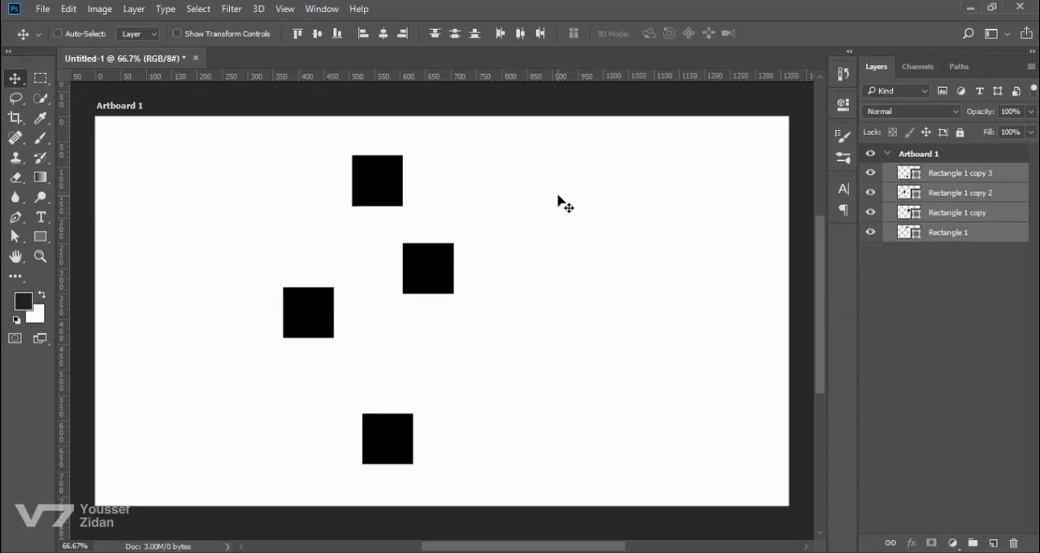
mouse_move(386, 188)
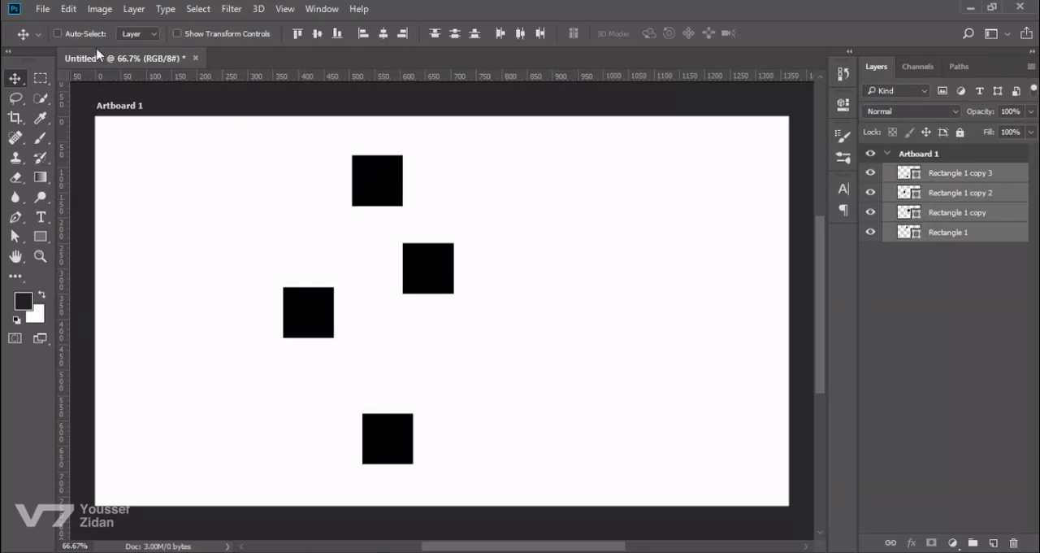
mouse_move(91, 39)
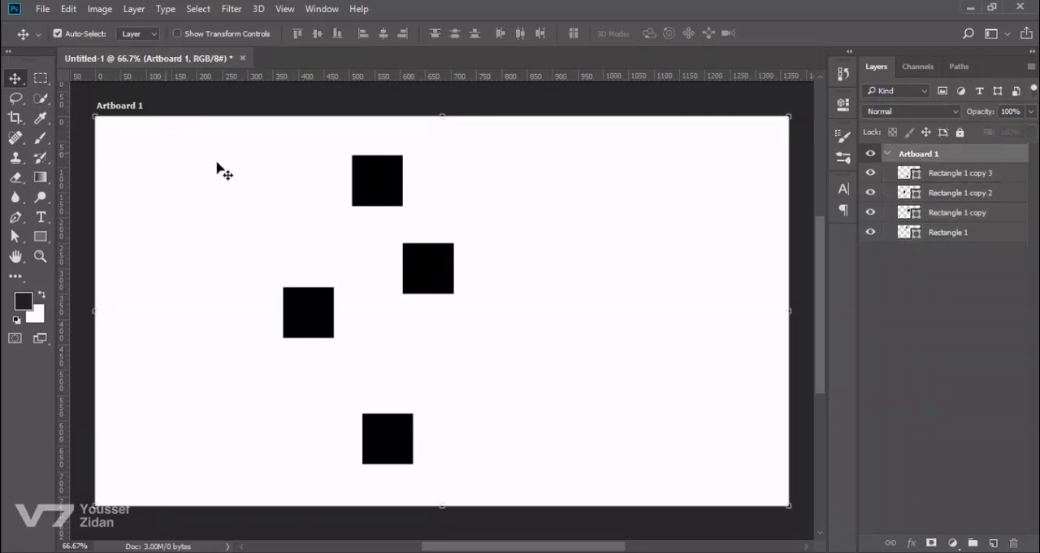
Step: Load the Rectangle 1 layer's top-square outline as a selection in Photoshop
left_click(949, 232)
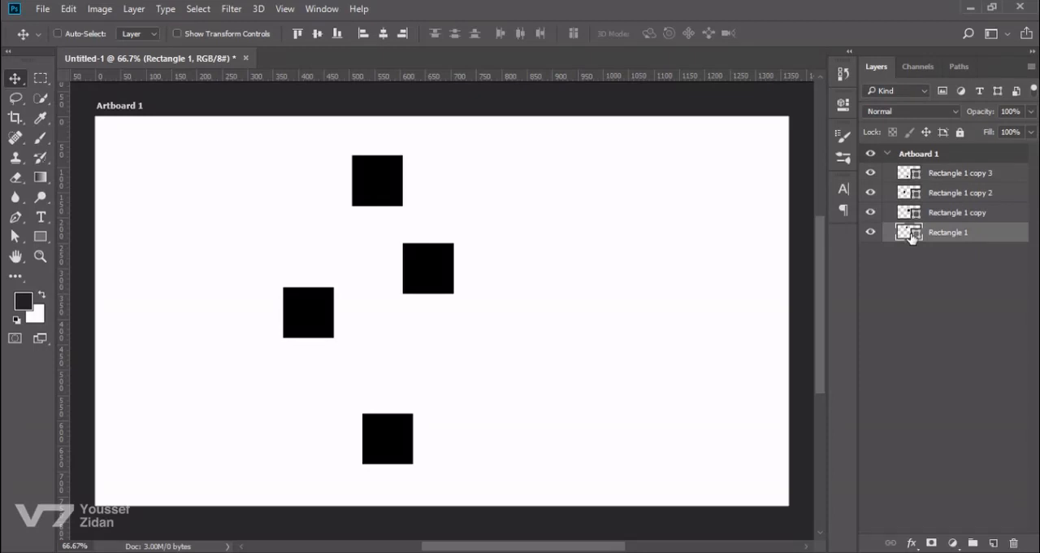
left_click(376, 179)
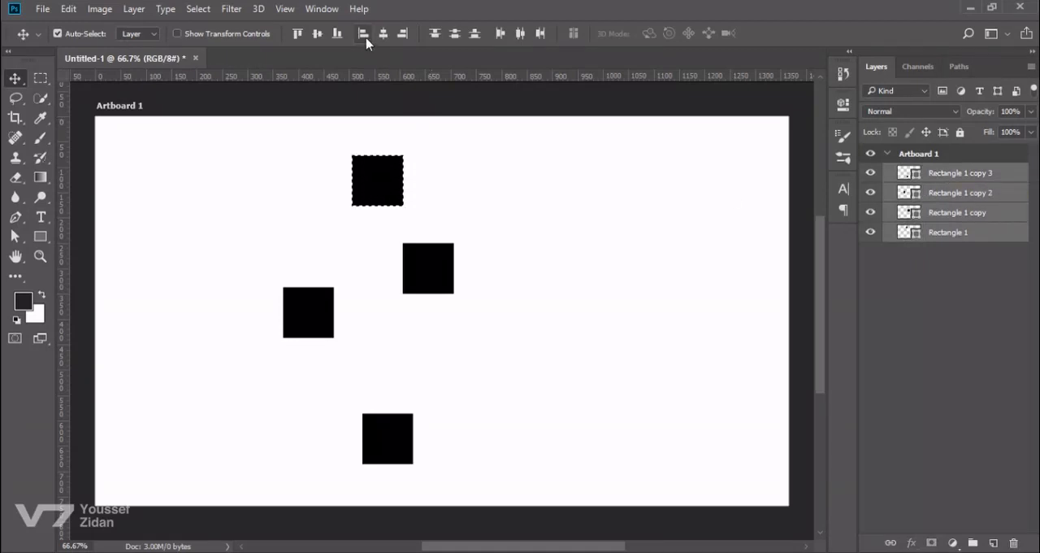
Step: Try Align Left Edges on the layers against the top square's selection
left_click(363, 33)
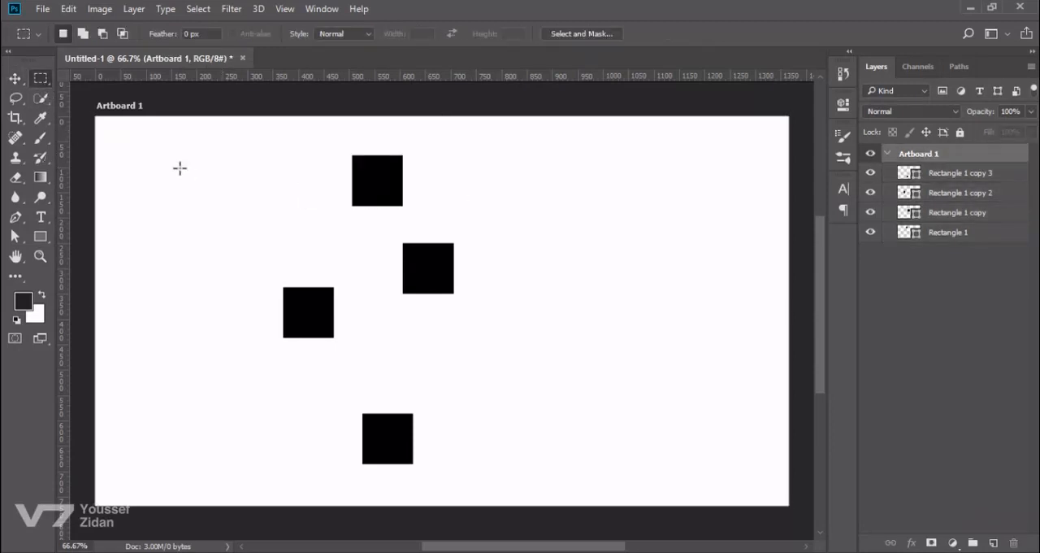
Step: Draw a small marquee selection in the artboard's upper-left, then return to the Move tool
left_click_drag(160, 135, 256, 167)
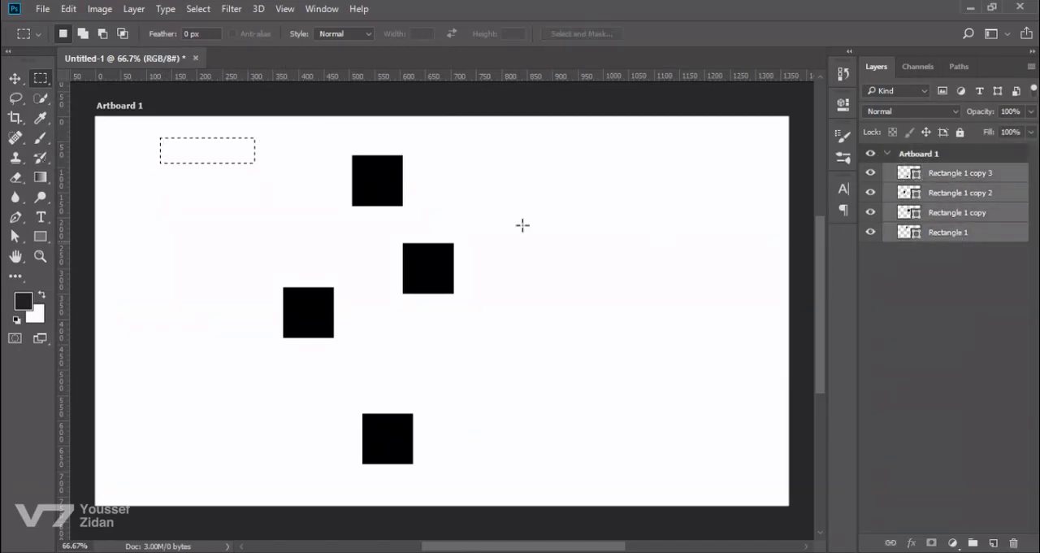
left_click(14, 79)
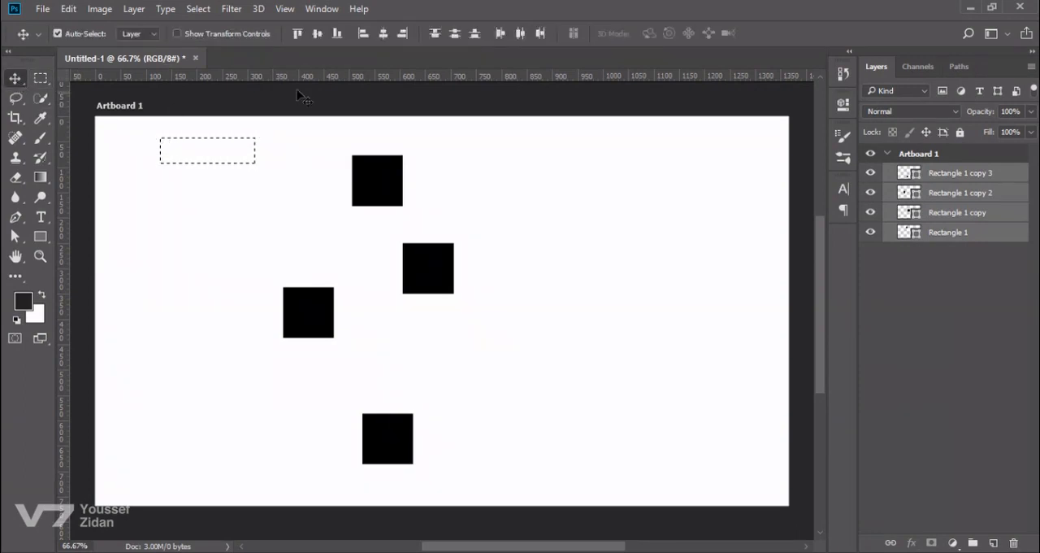